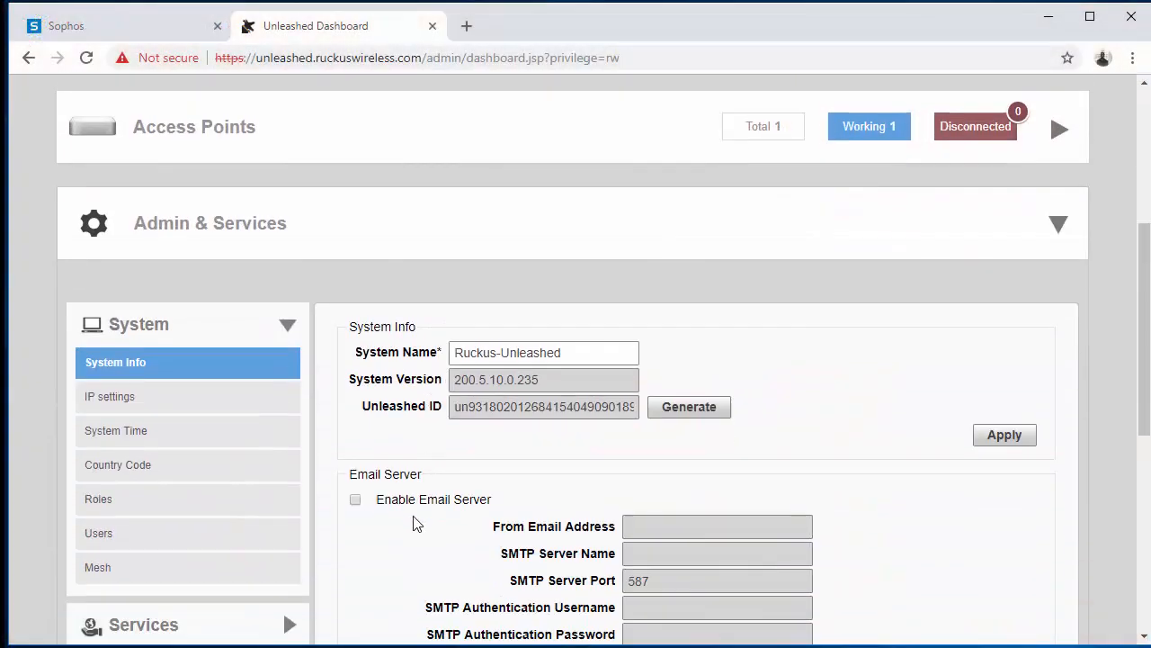
Step: Open the IP Settings tab under Admin & Services > System, showing the DHCP-obtained WAN address
left_click(111, 396)
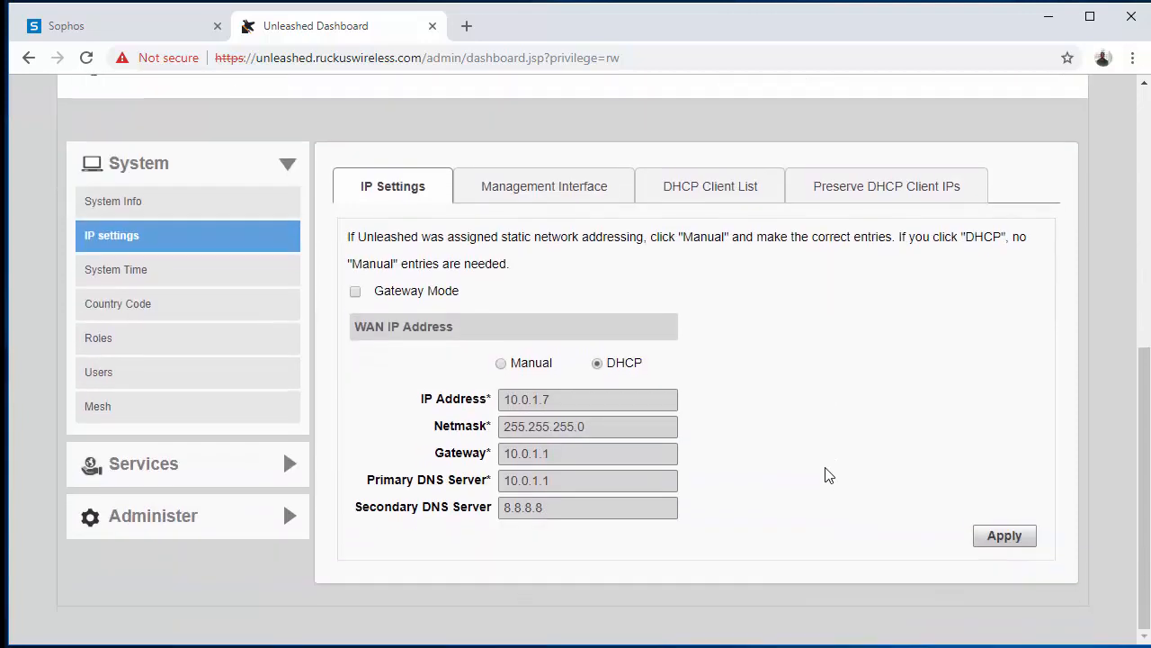
mouse_move(713, 437)
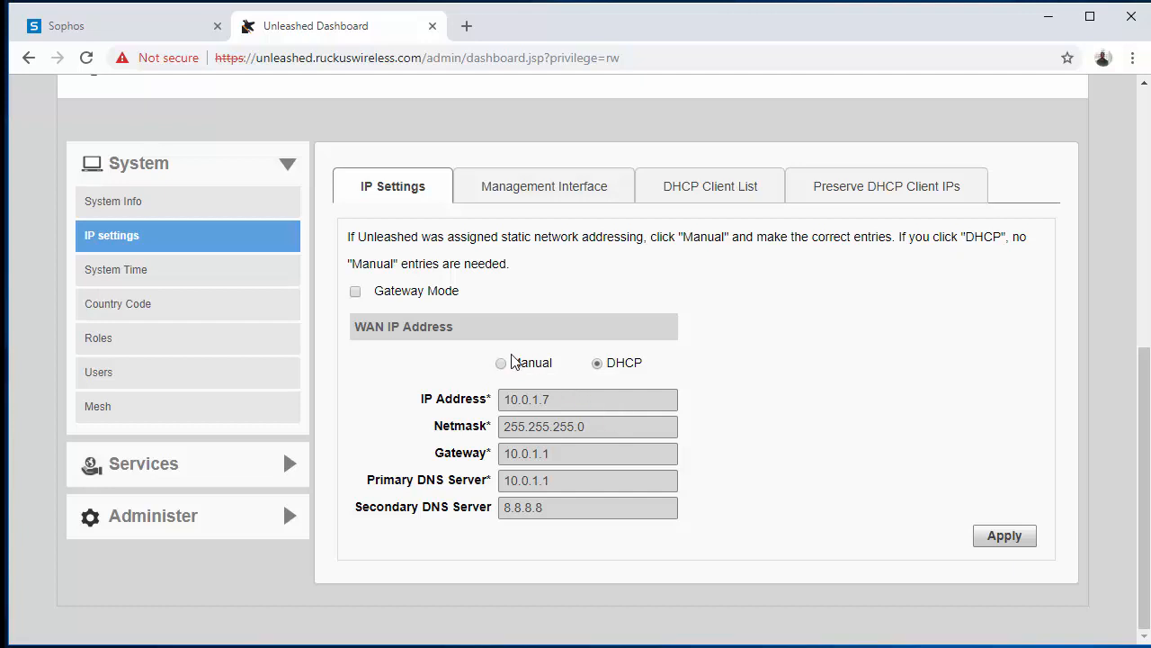
Step: Switch the WAN address to Manual so IP 10.0.2.2, gateway and DNS 10.0.2.1 can be entered
left_click(501, 363)
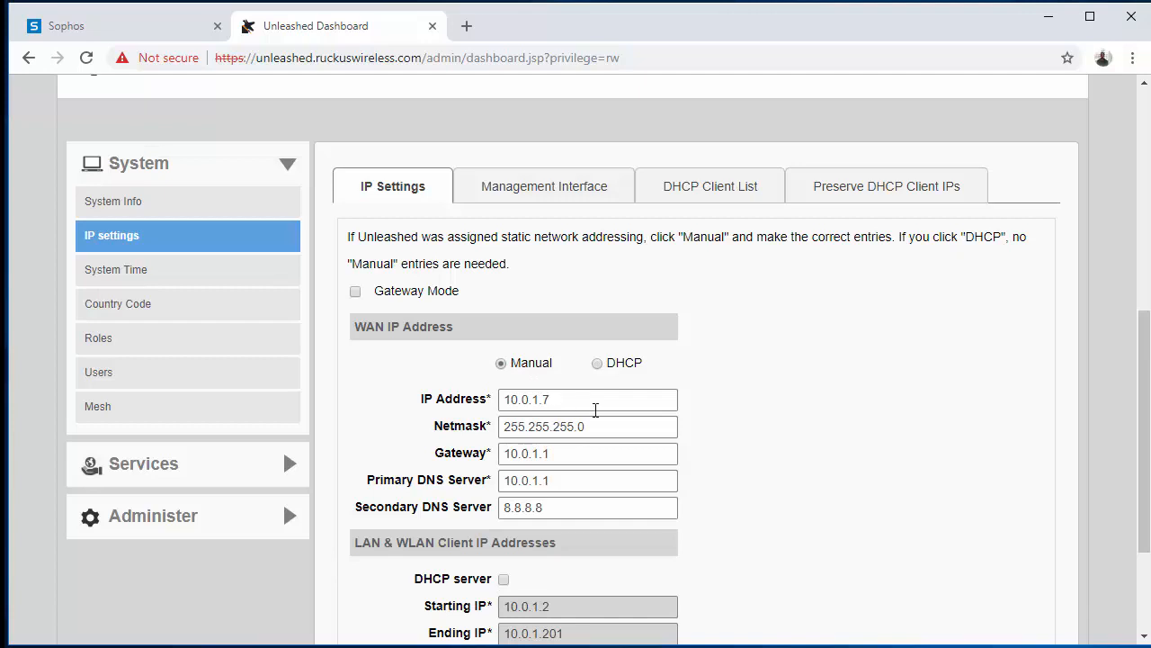
mouse_move(601, 407)
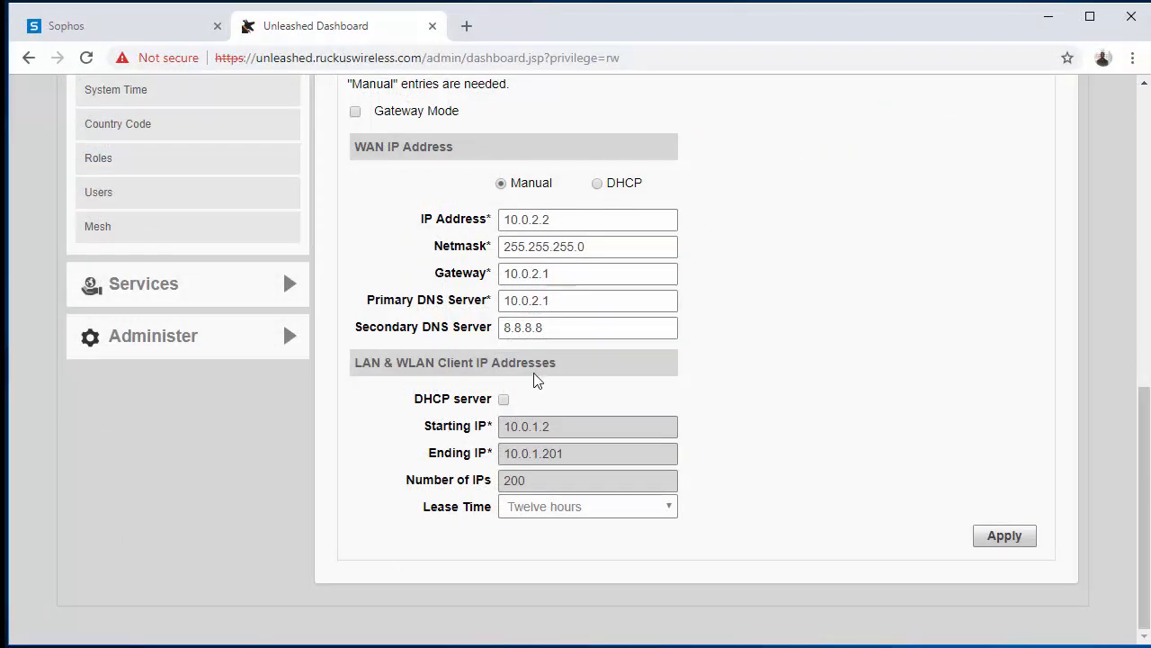
Step: Tick DHCP server and set the pool from 10.0.2.3 to 10.0.2.20
left_click(504, 400)
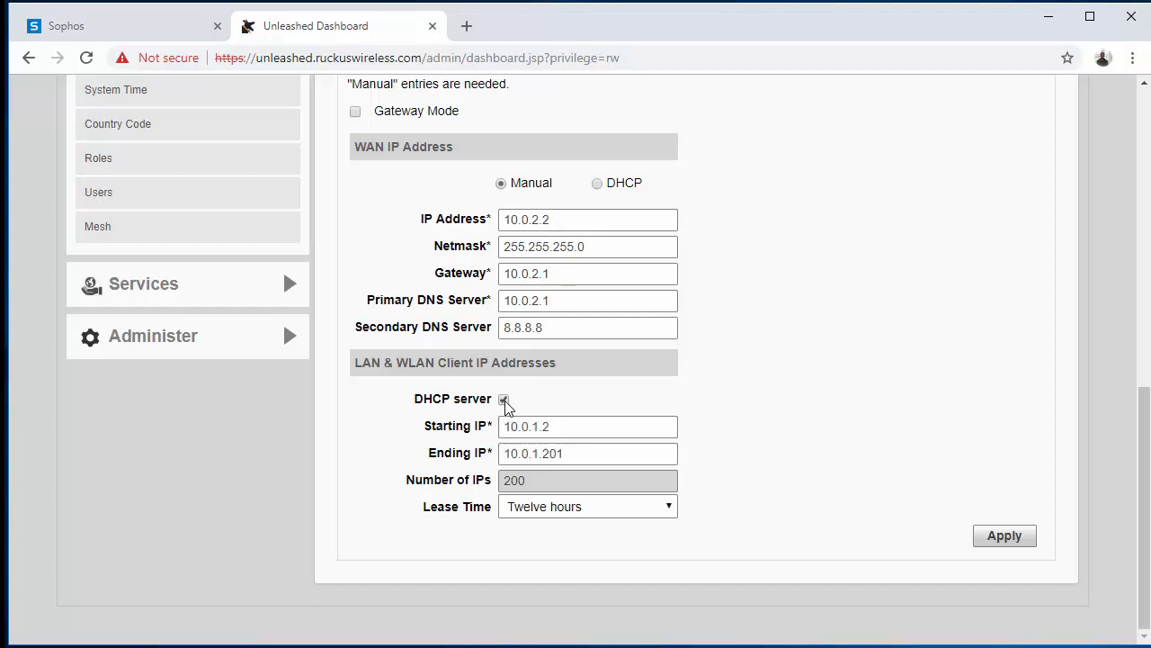
left_click(504, 398)
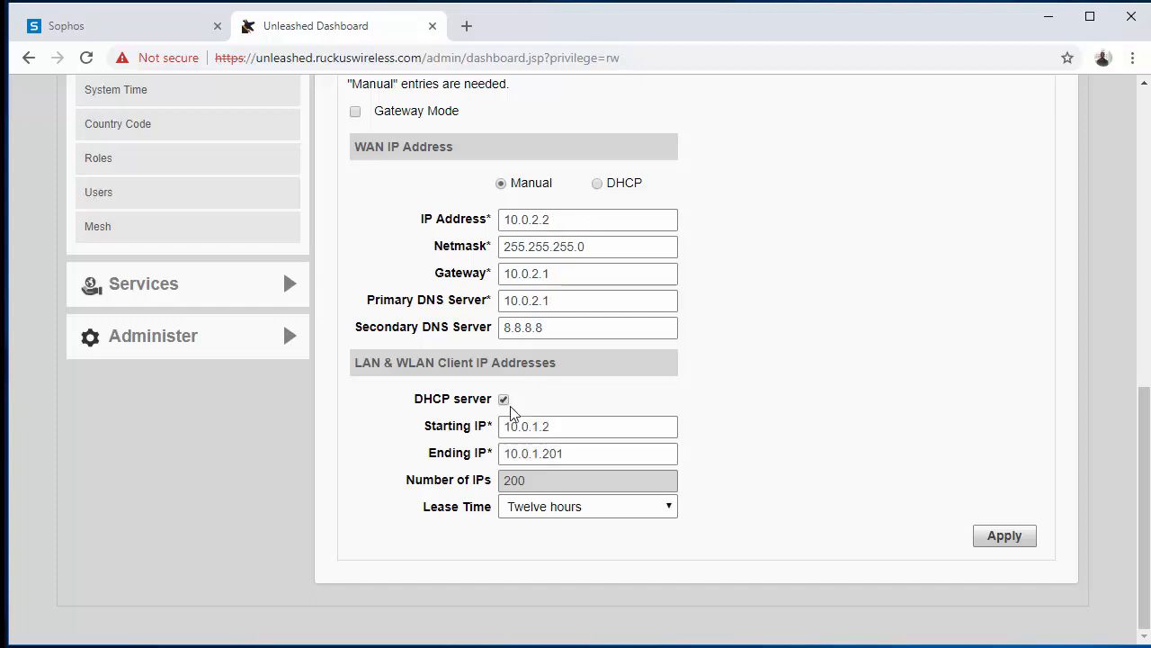
left_click(588, 426)
type("2")
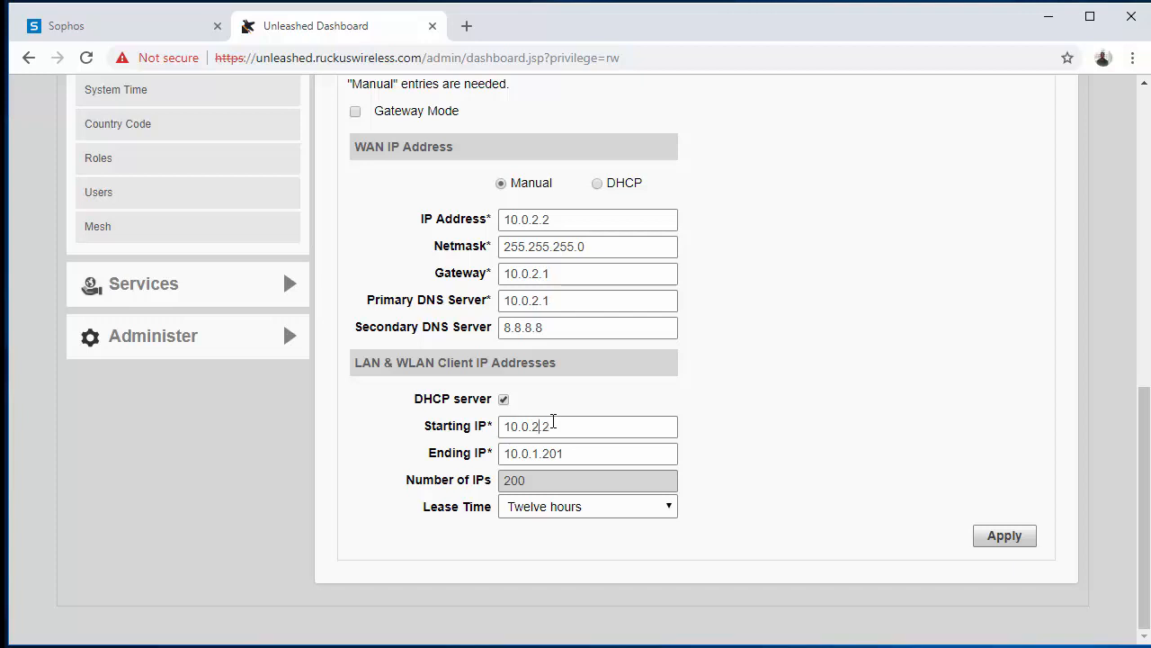
key("Backspace")
type("3")
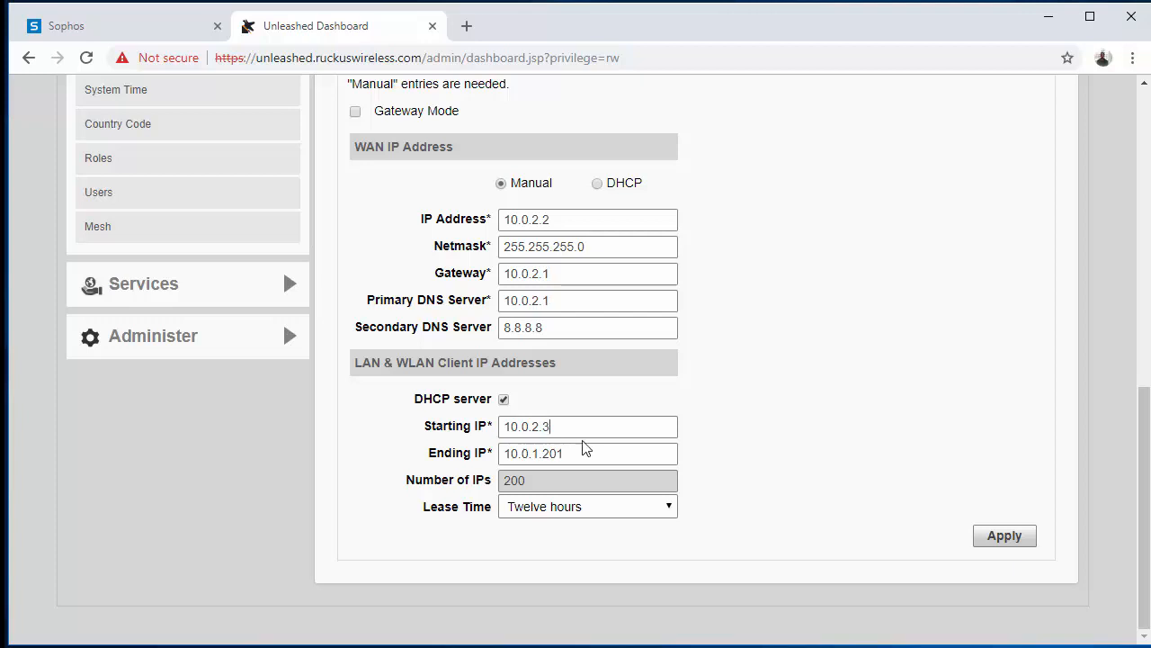
left_click(588, 452)
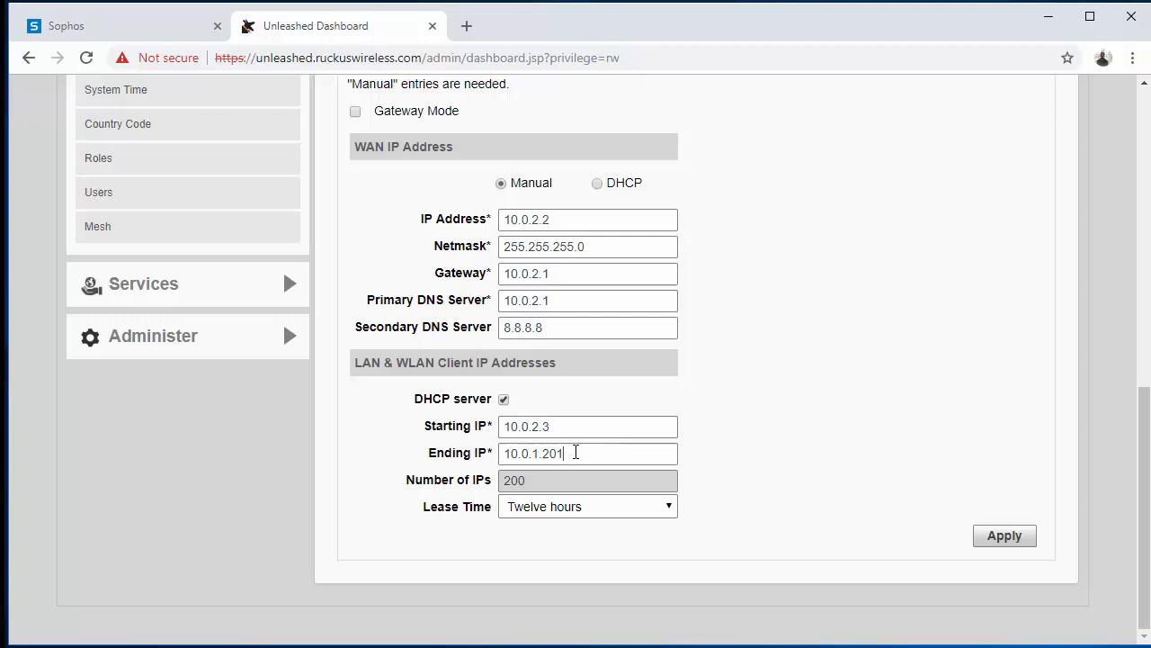
key("BackSpace")
type("2")
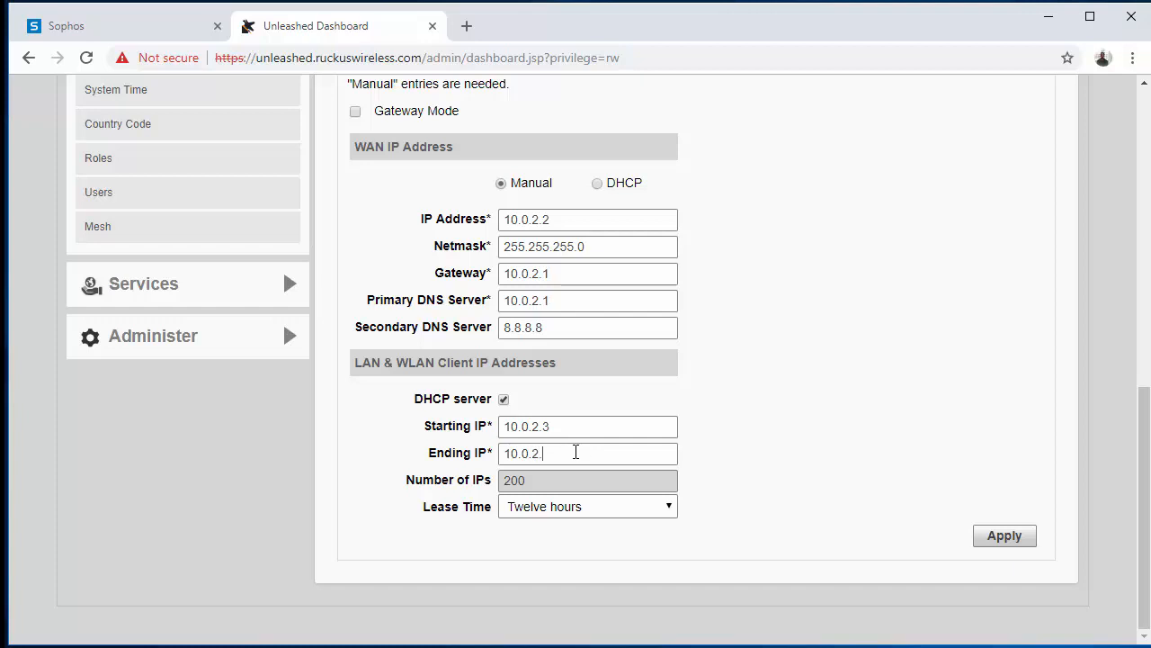
type("0")
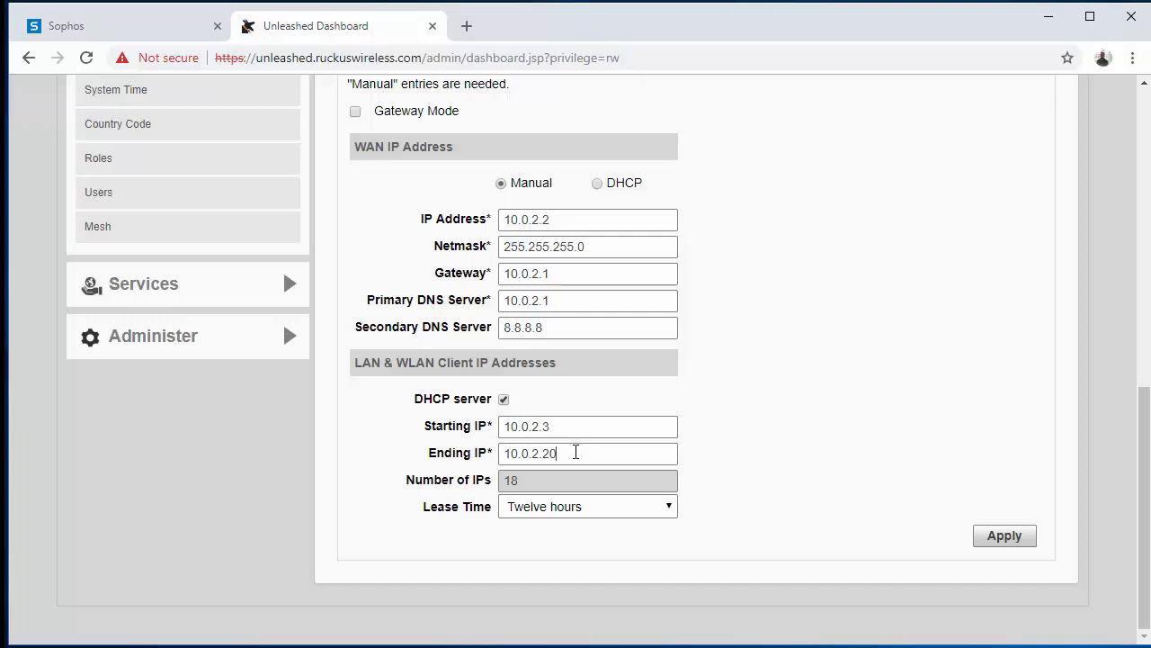
left_click(586, 506)
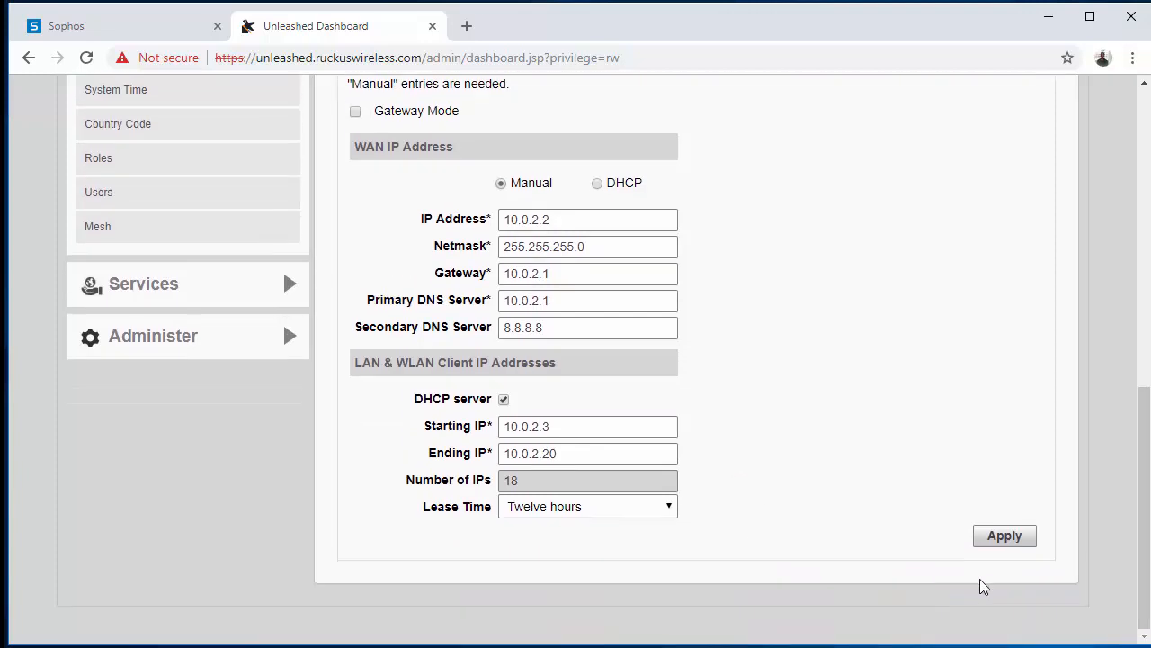
Step: Apply the manual WAN and DHCP settings and reload the dashboard at 10.0.2.2
left_click(1004, 535)
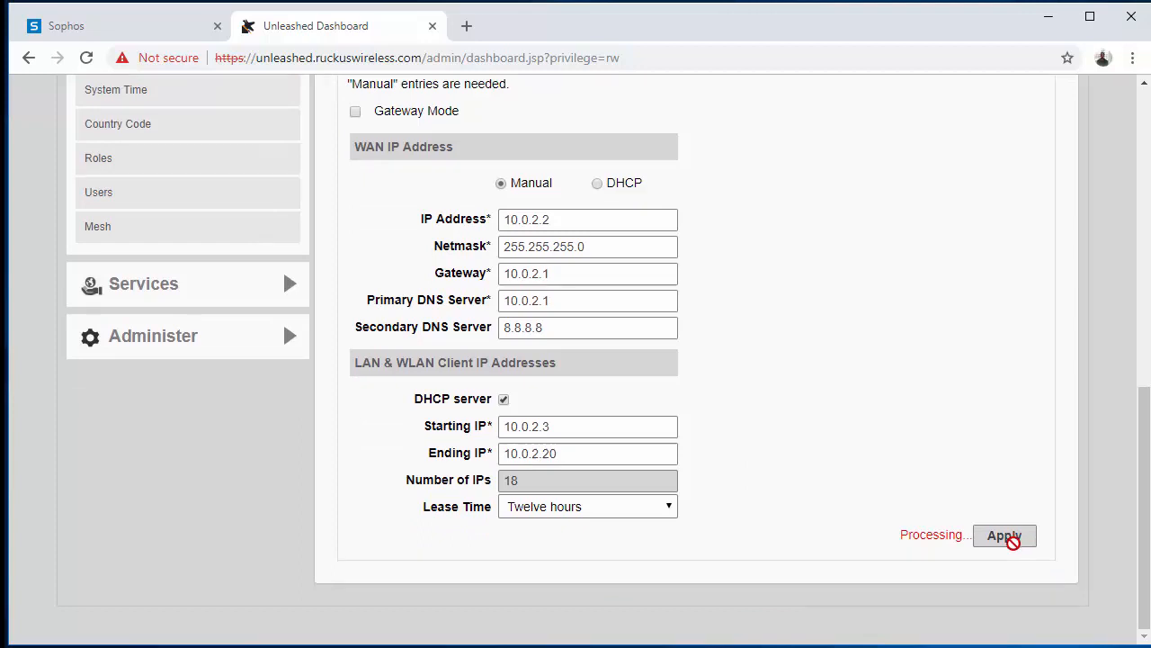
left_click(1004, 536)
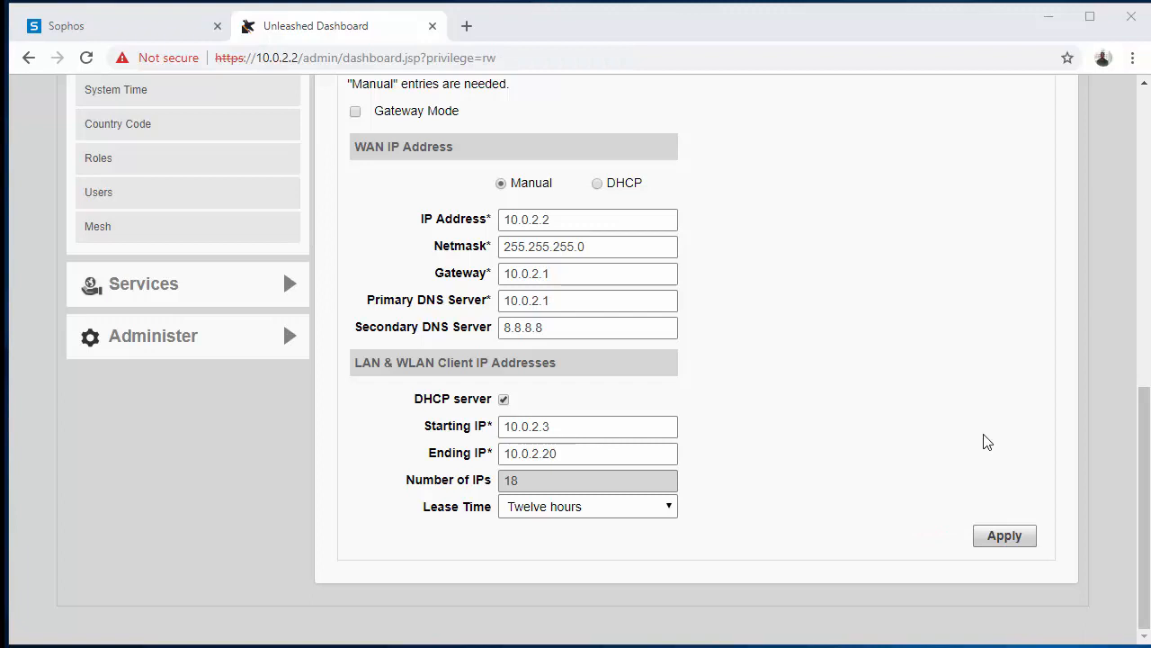
mouse_move(951, 407)
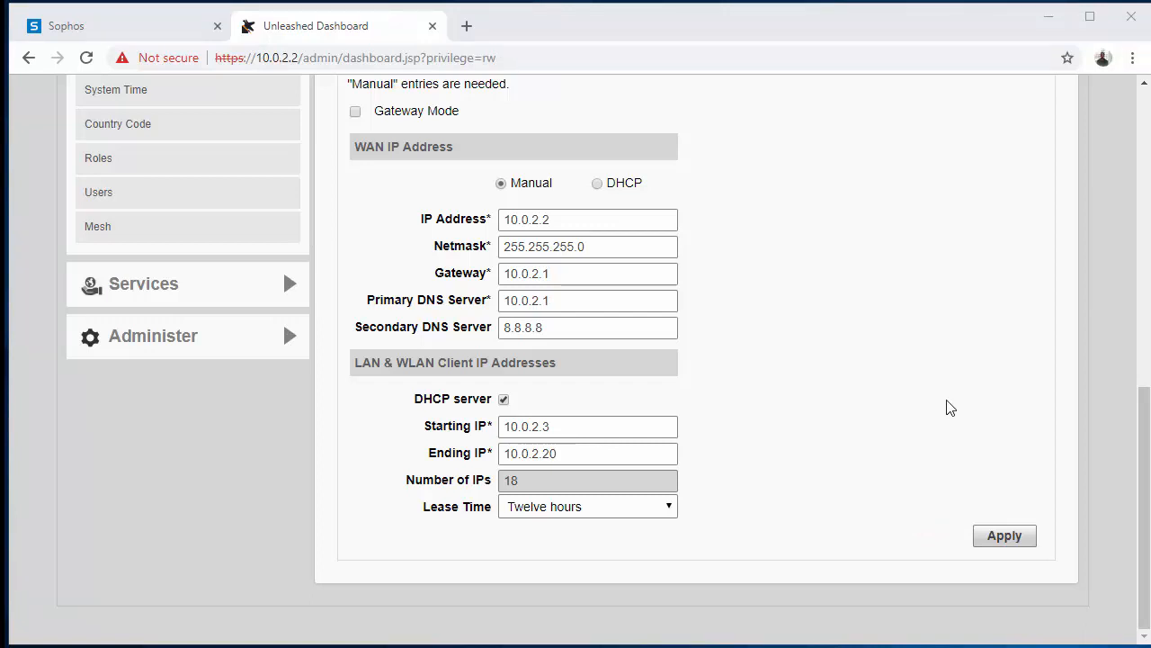
mouse_move(760, 501)
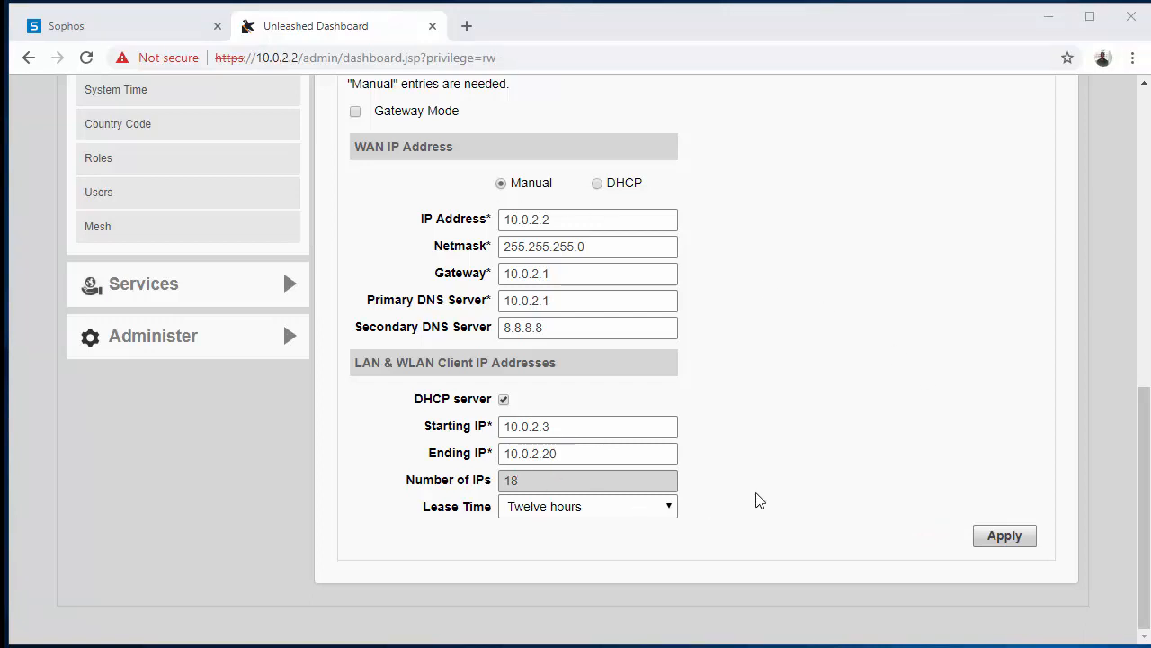
scroll("up", 3)
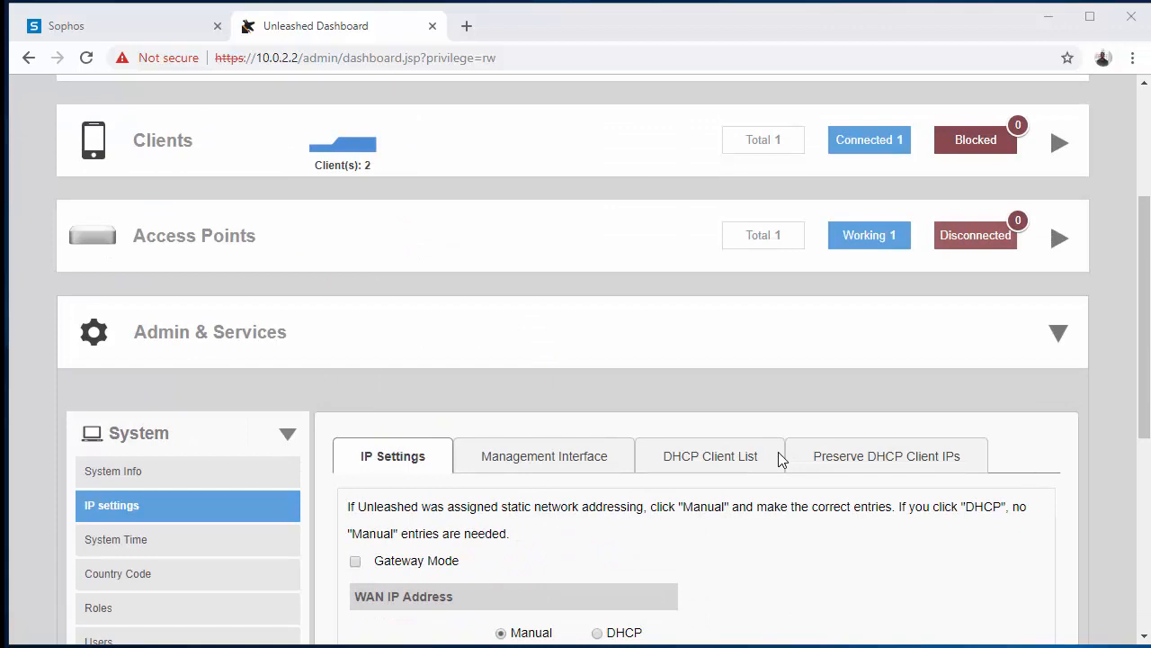
Step: Expand the Clients panel to show the single client, AV-PC at 10.0.2.12
scroll("up", 3)
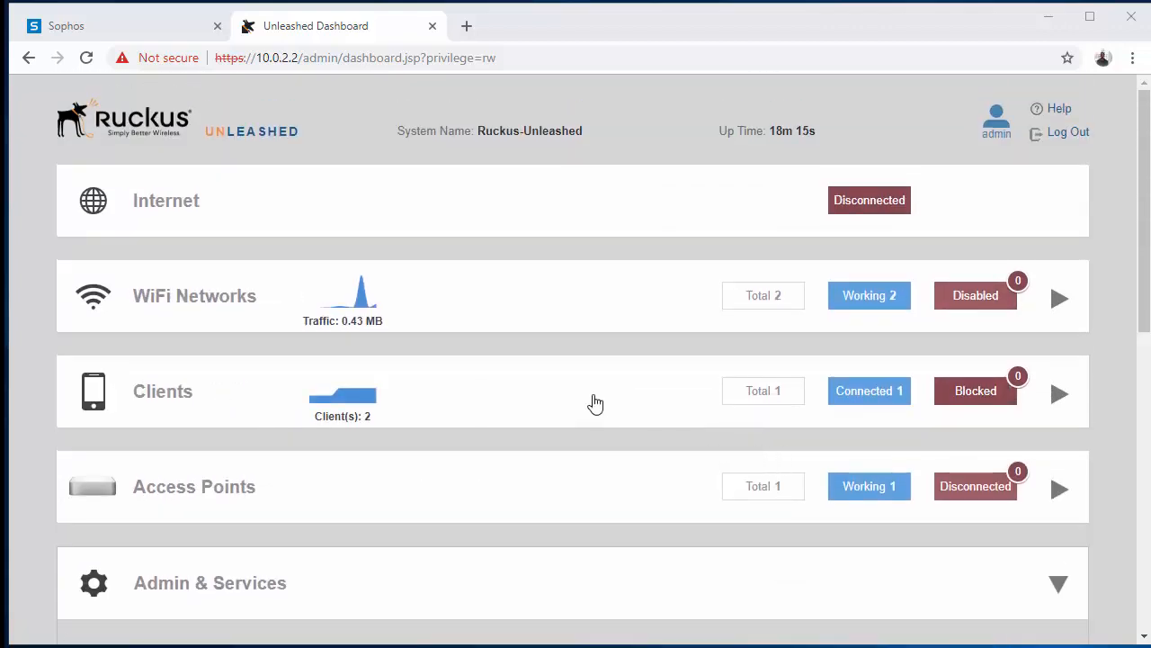
left_click(1060, 393)
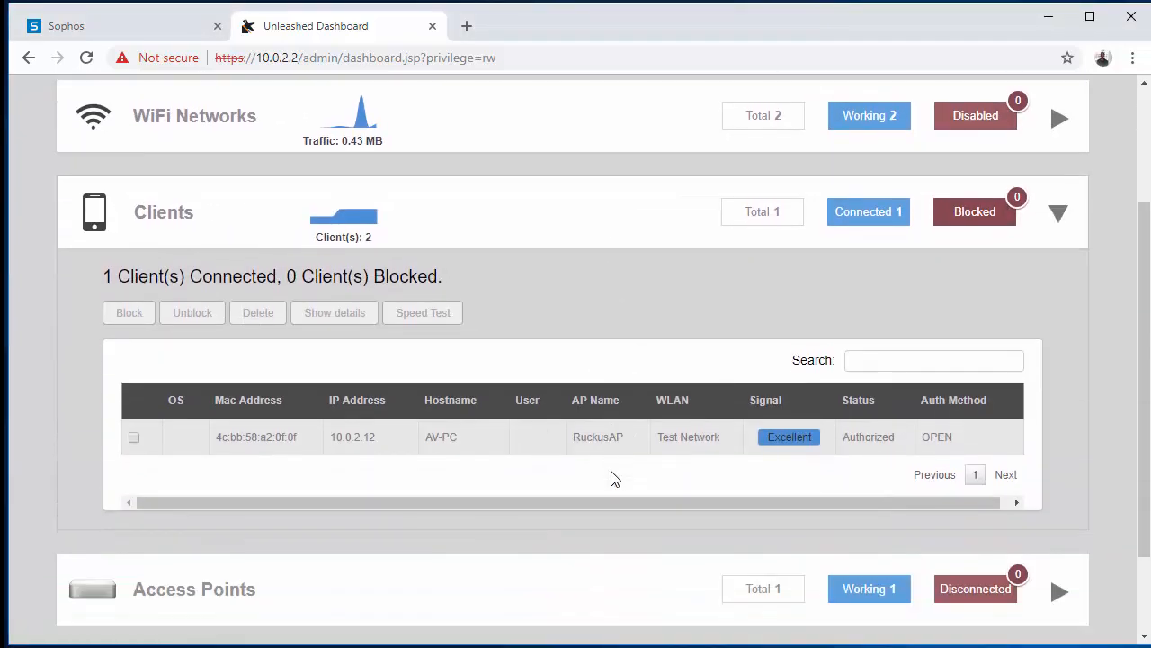
mouse_move(479, 481)
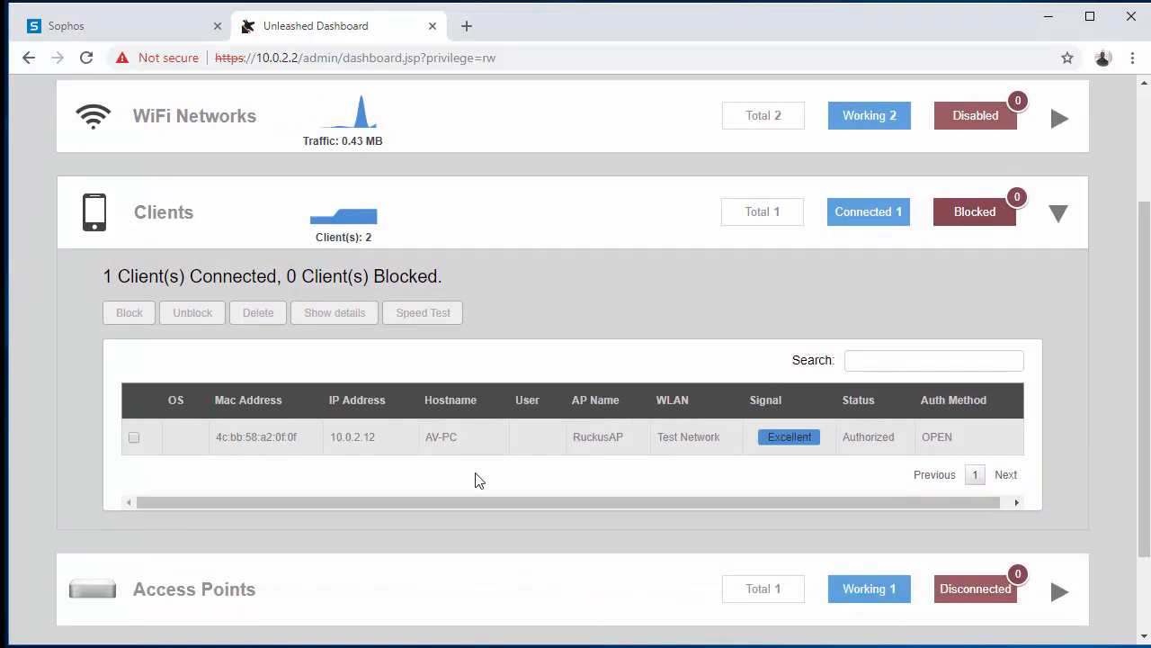
mouse_move(627, 488)
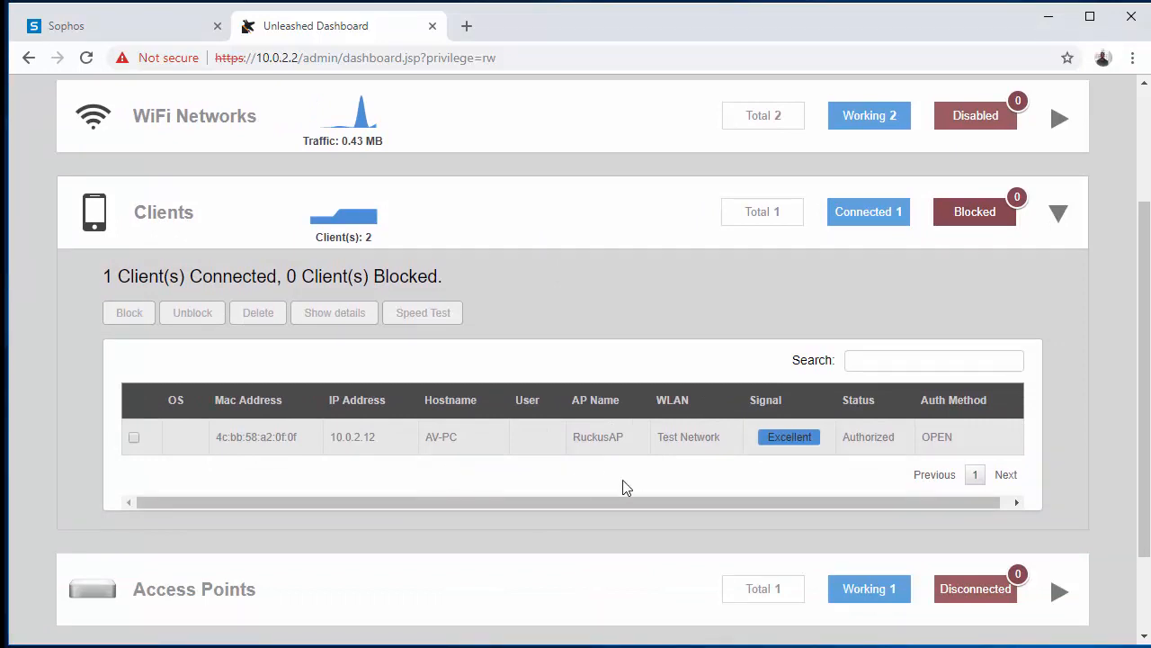
mouse_move(463, 475)
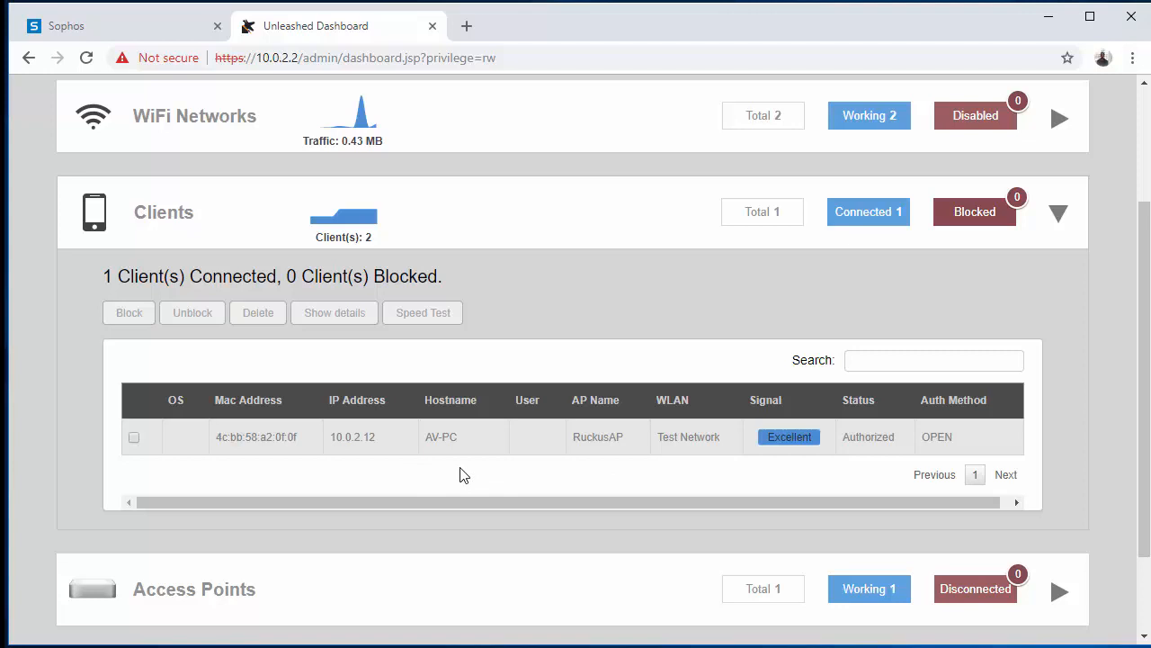
mouse_move(458, 471)
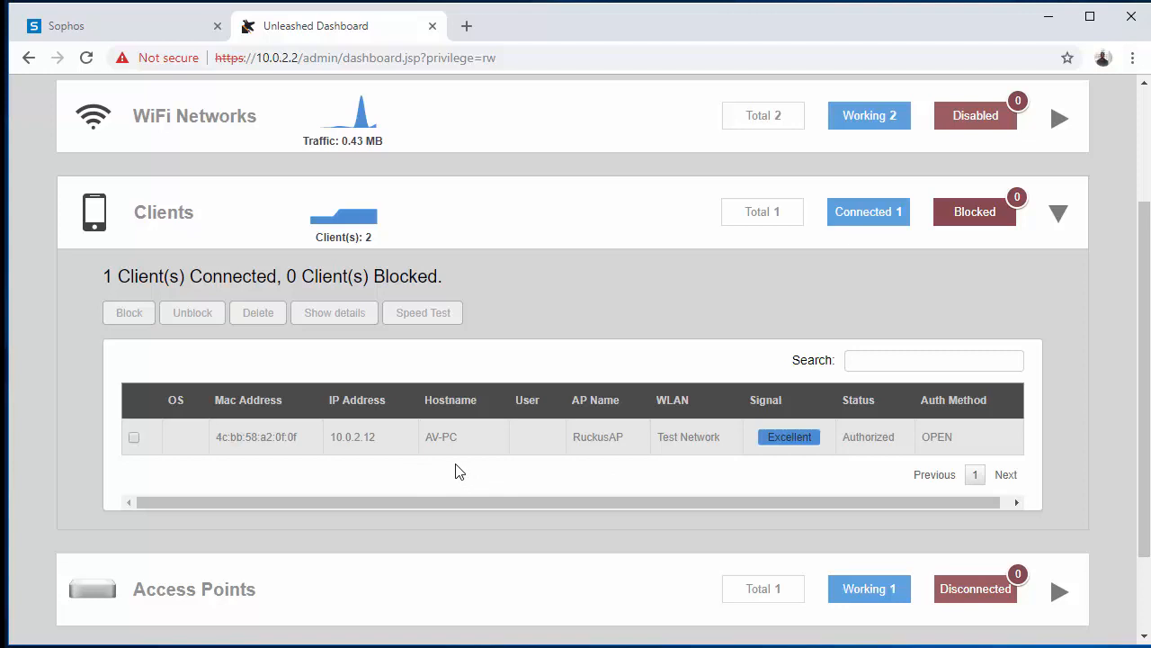
scroll("down", 3)
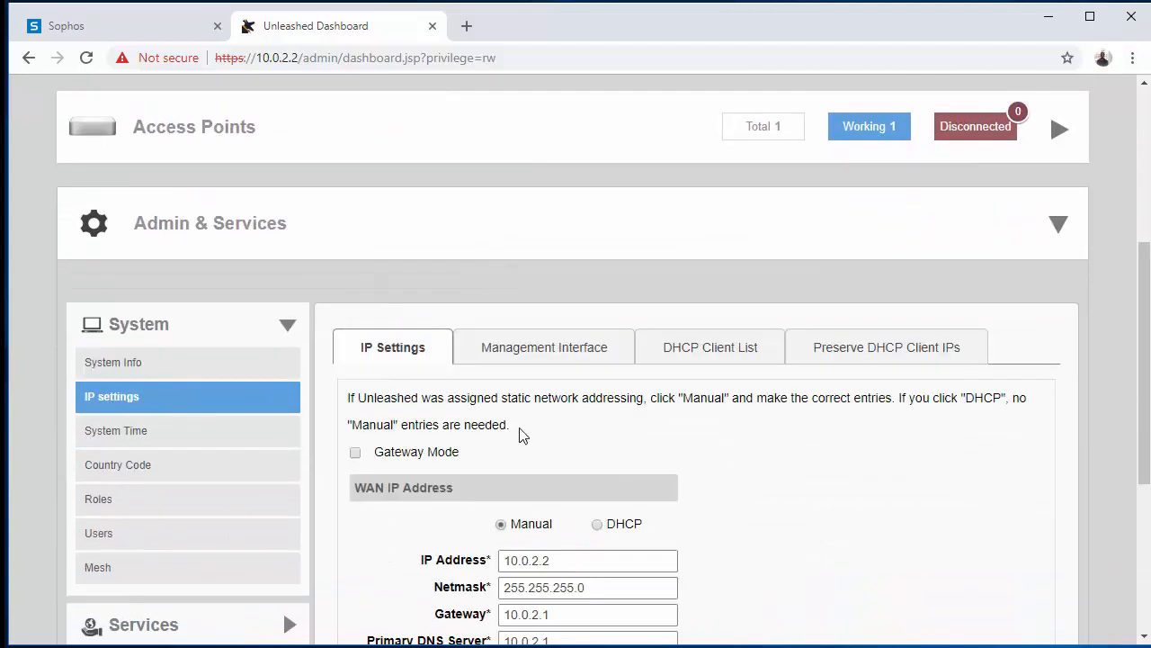
Step: Scroll to the IP settings showing Manual IP 10.0.2.2 and DHCP range 10.0.2.3–10.0.2.20
scroll("down", 3)
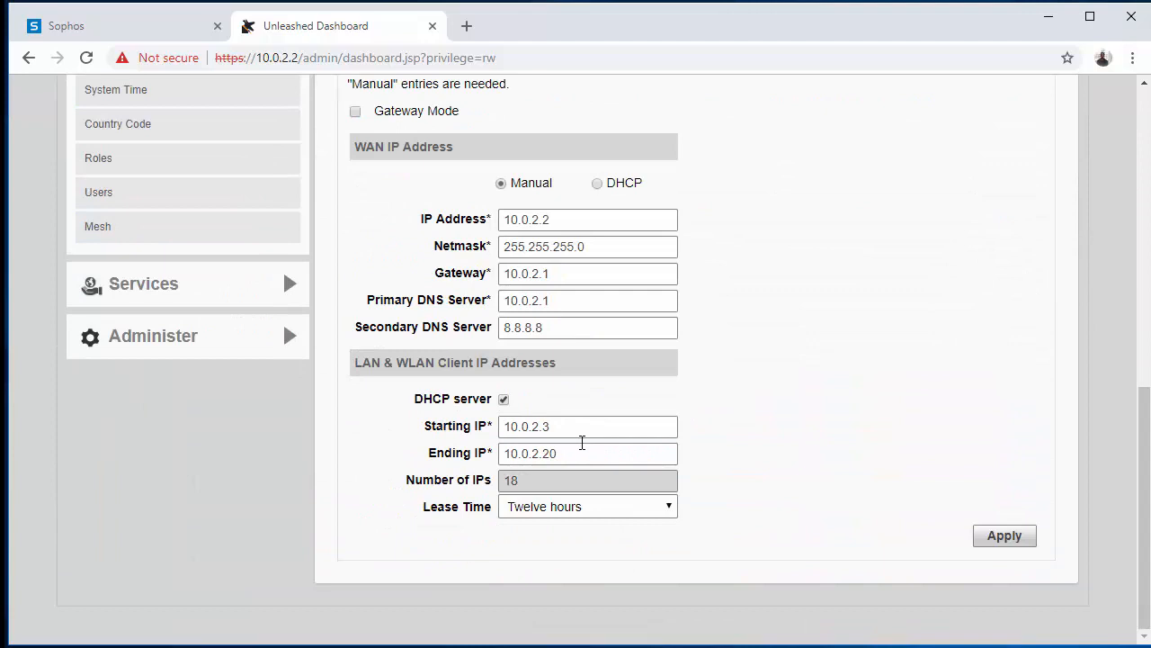
mouse_move(527, 473)
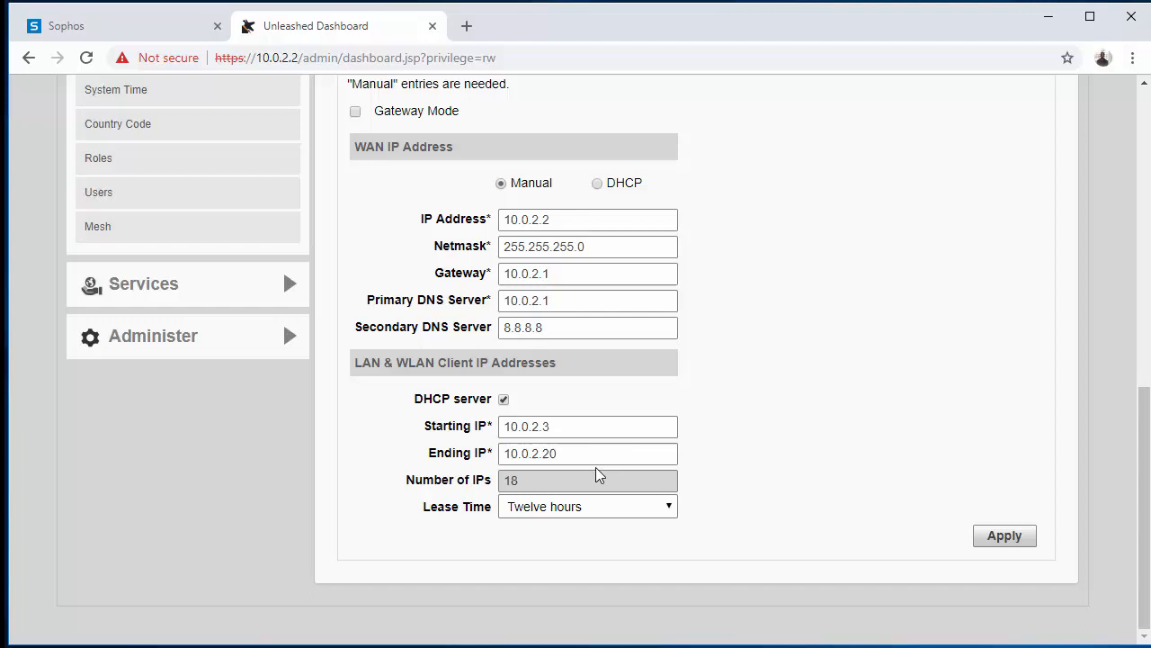
mouse_move(850, 507)
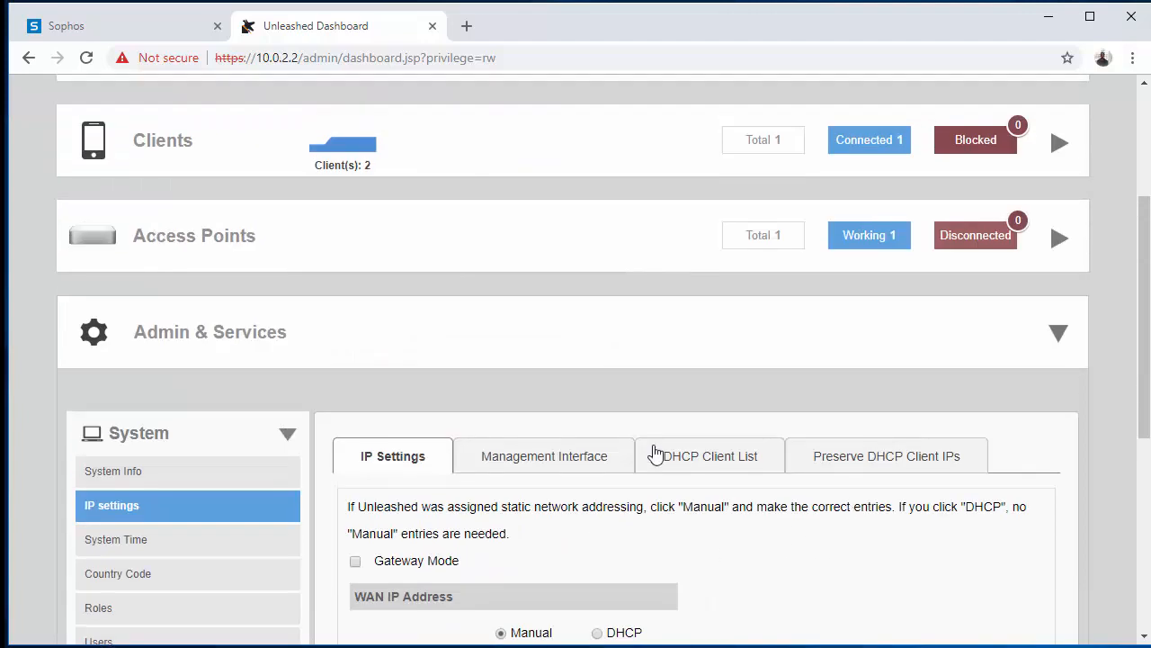
mouse_move(542, 270)
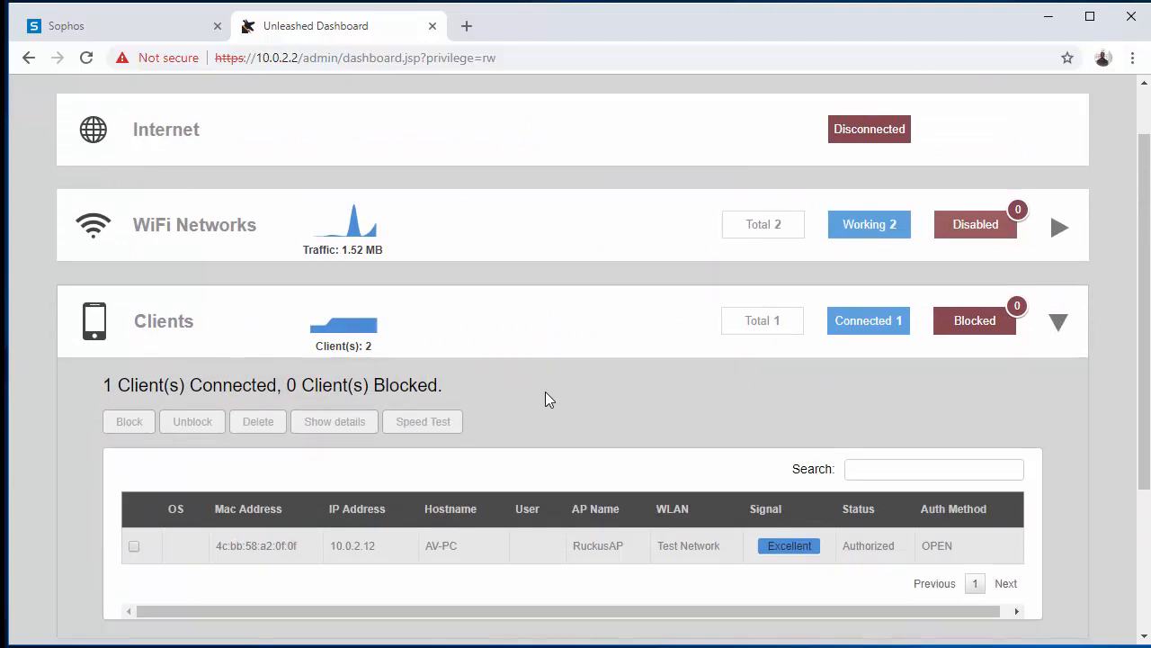
Step: Scroll through the dashboard to find the Galaxy-S9 client holding 10.0.2.15
scroll("down", 3)
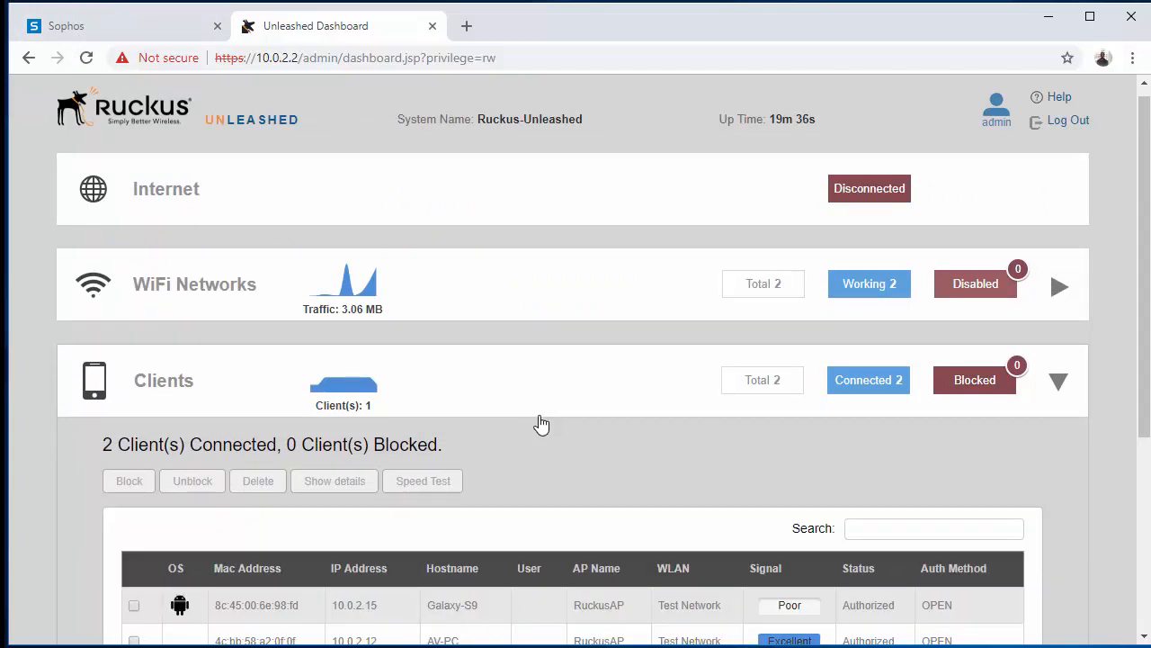
scroll("down", 3)
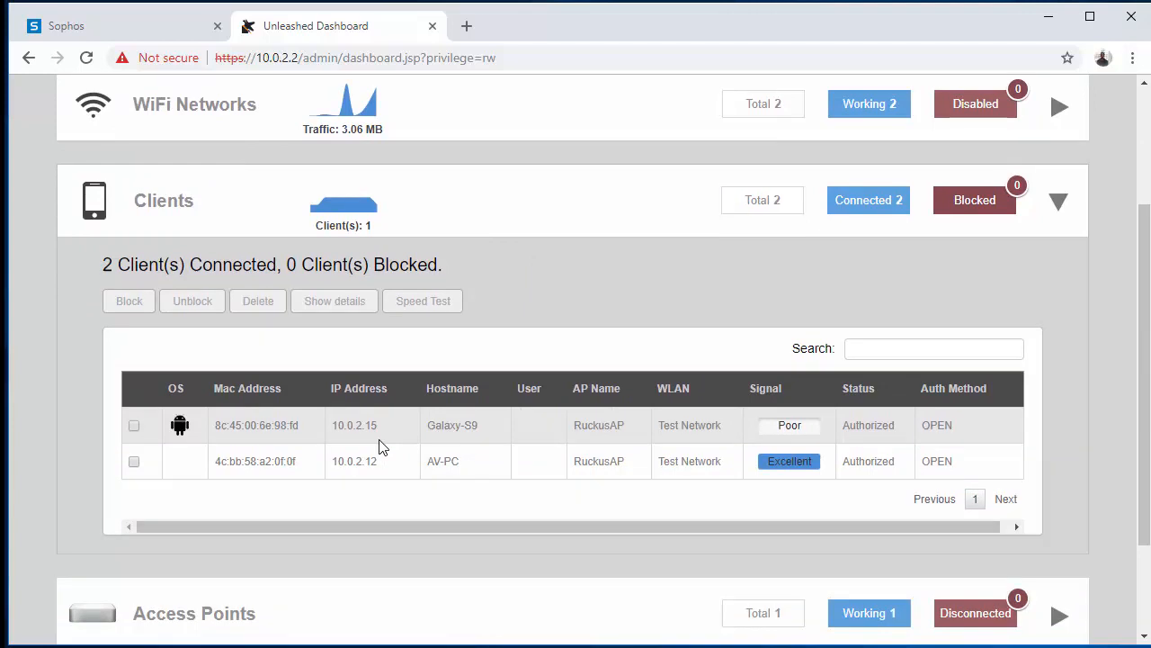
mouse_move(351, 445)
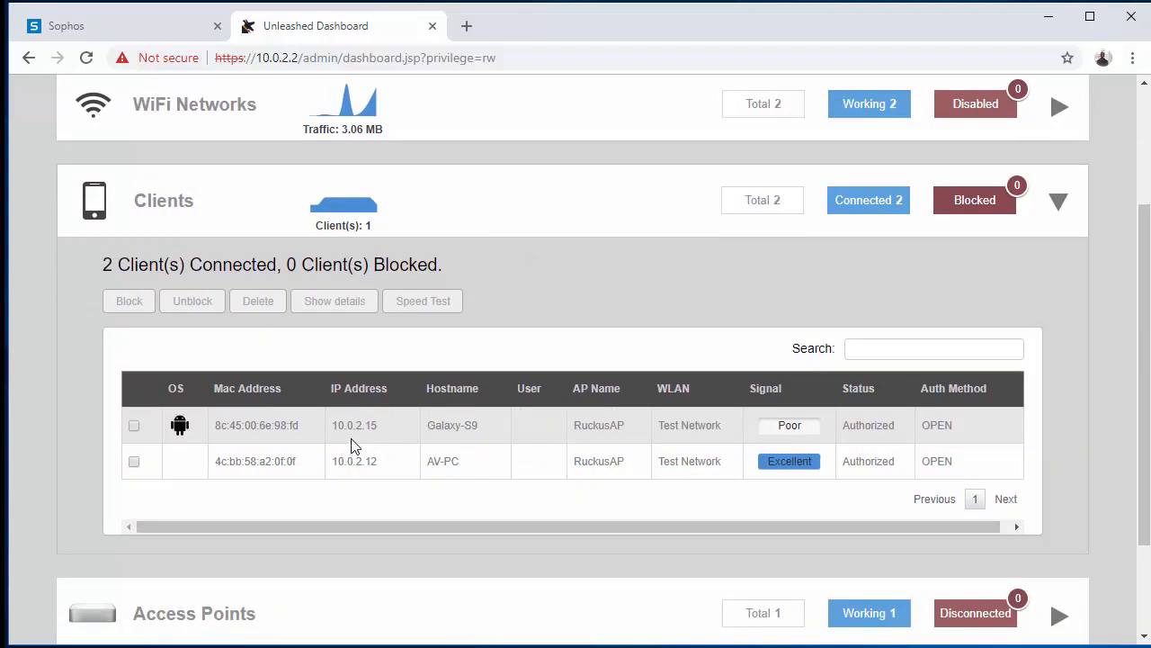
mouse_move(401, 444)
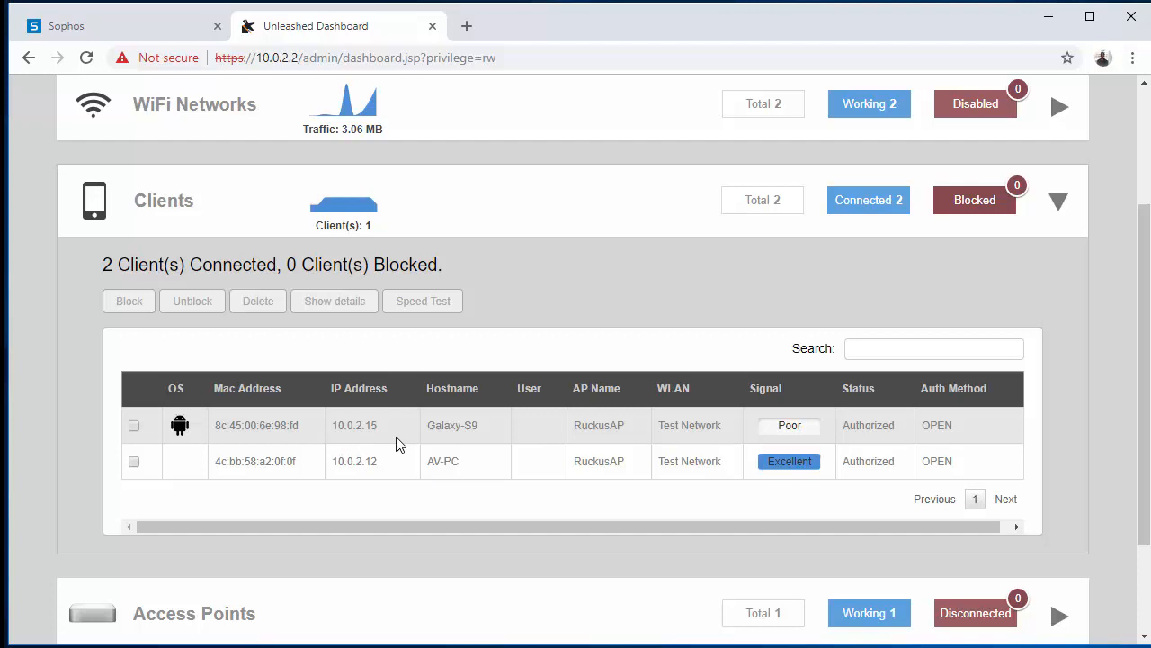
scroll("down", 3)
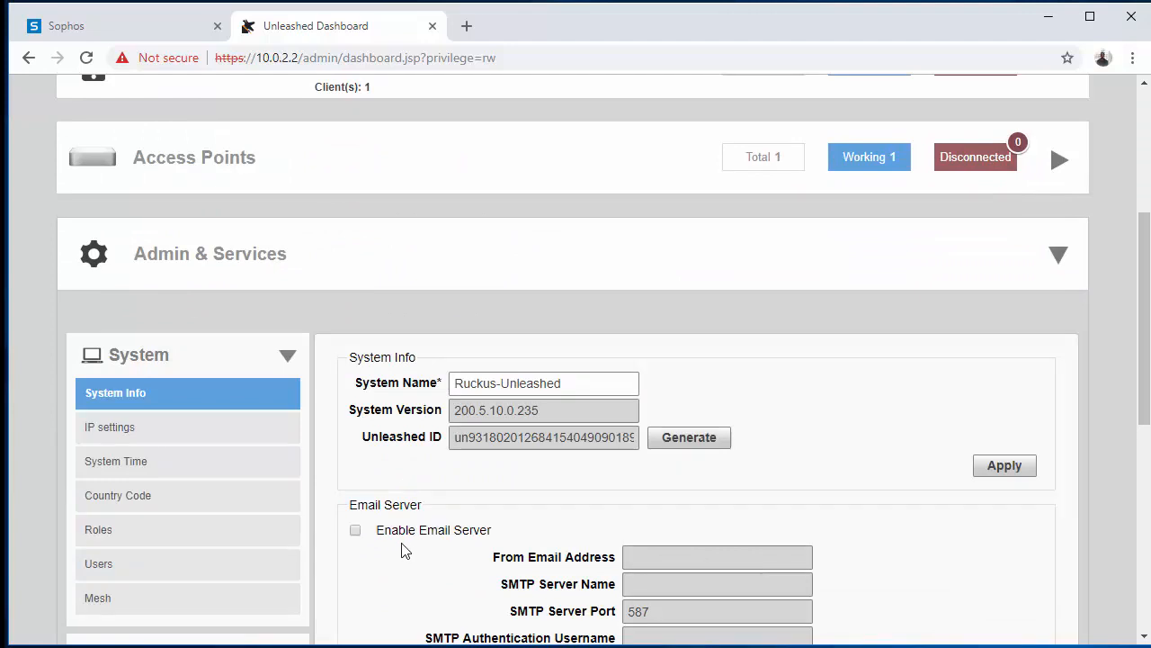
mouse_move(411, 531)
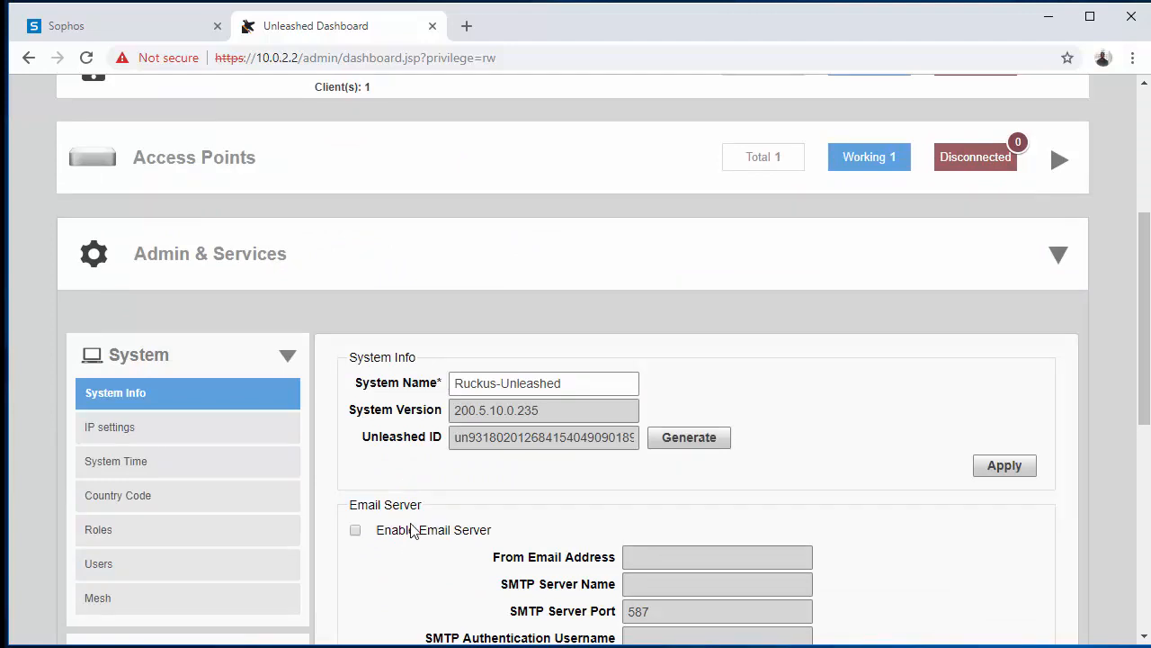
Step: Review System > IP settings, then reopen the Clients list showing Galaxy-S9 at 10.0.2.15
left_click(109, 426)
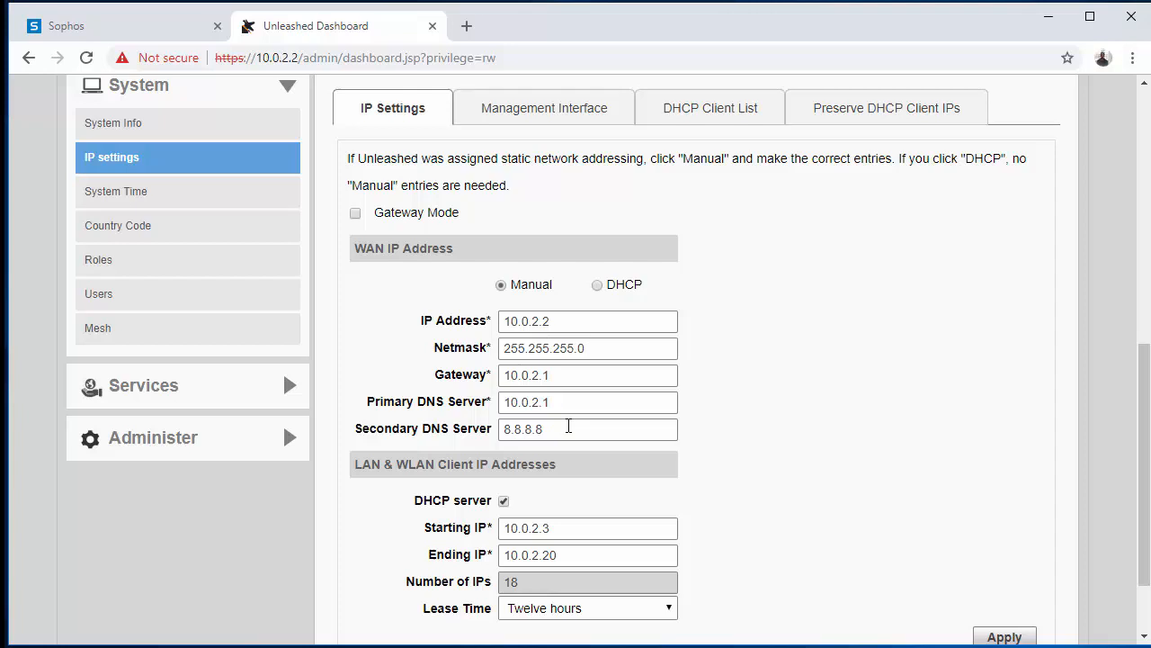
mouse_move(673, 423)
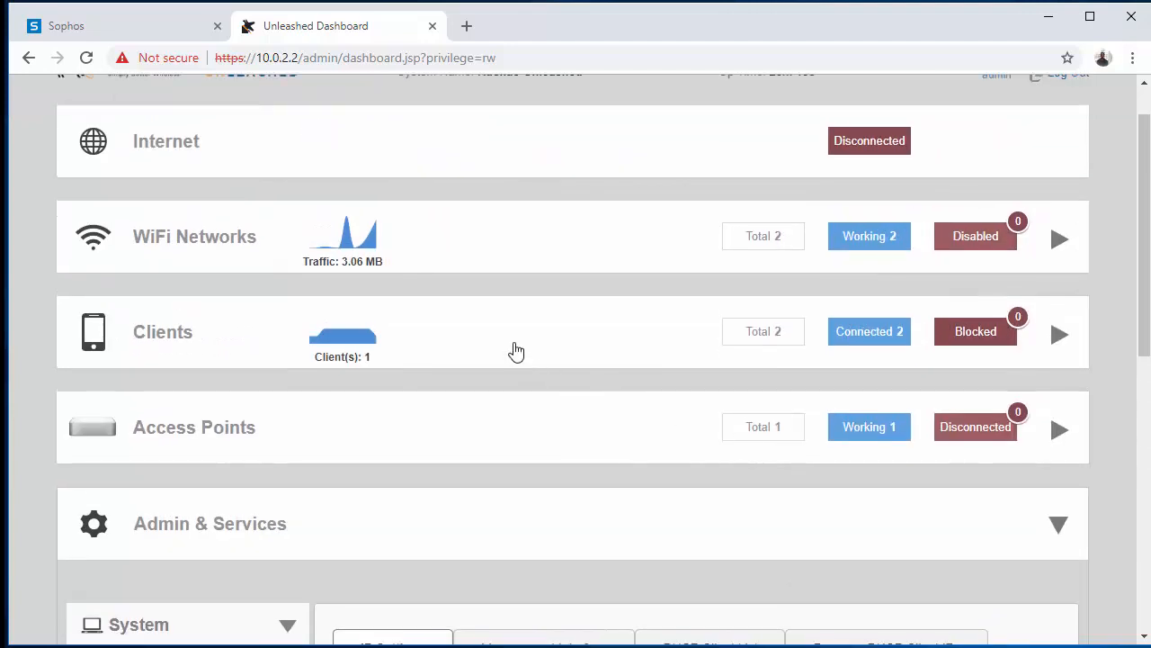
left_click(1059, 334)
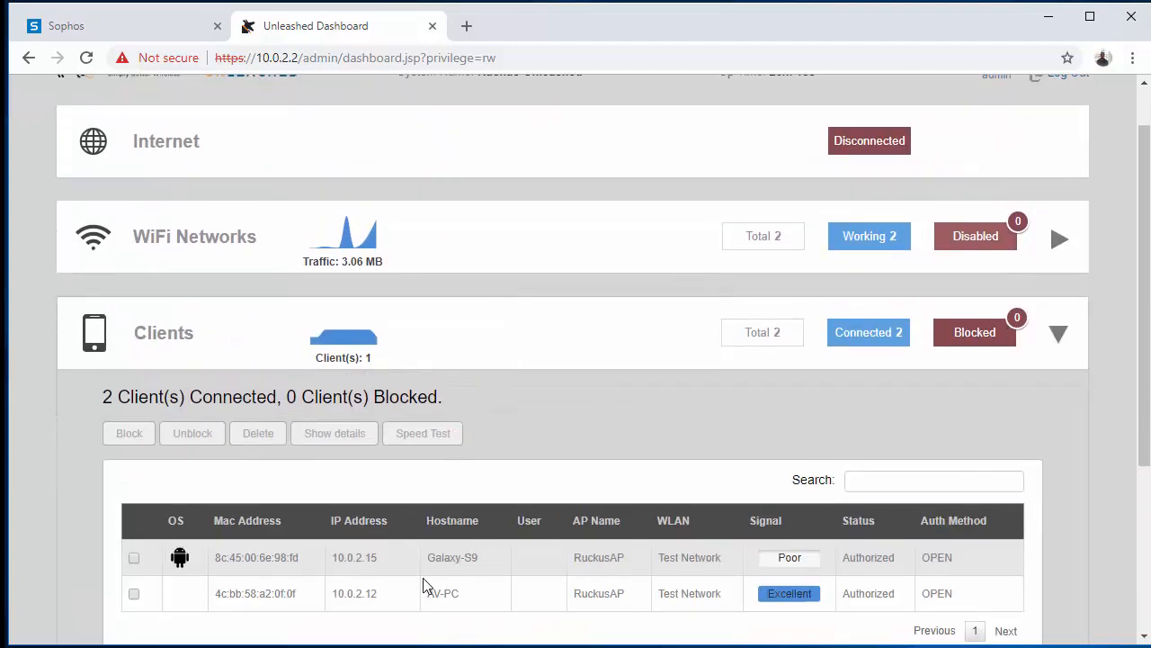